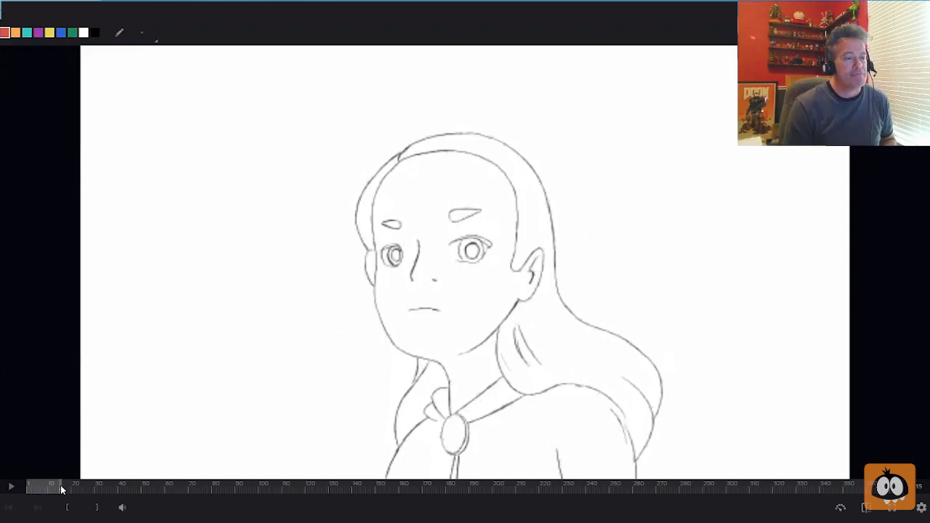
{"action": "mouse_move", "coordinate": [325, 154]}
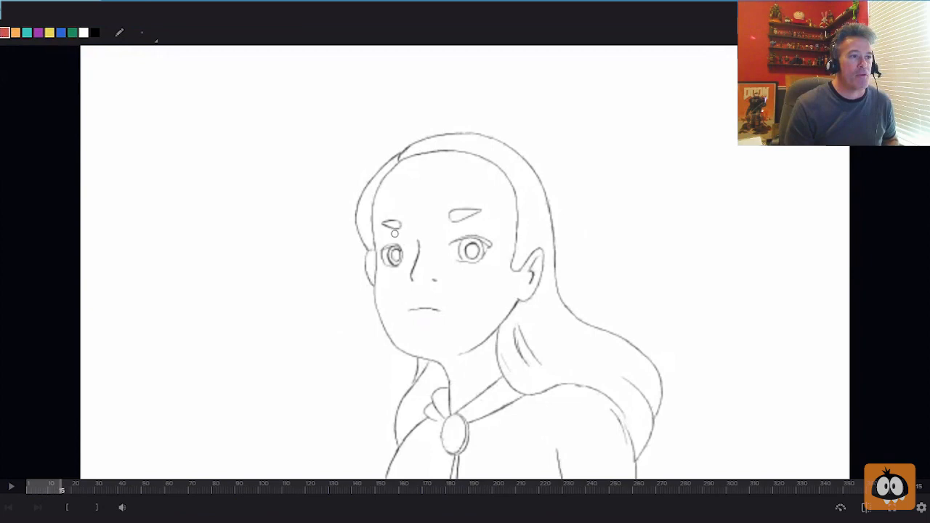
Draw red strokes over the left and right eyebrows, plus a mark lower on the face.
{"action": "left_click_drag", "start_coordinate": [385, 229], "coordinate": [404, 231]}
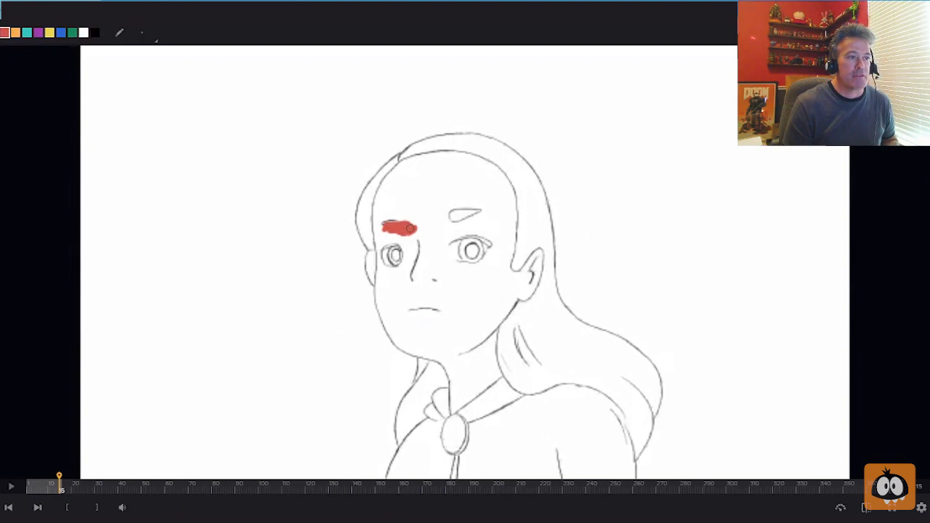
{"action": "left_click_drag", "start_coordinate": [436, 225], "coordinate": [473, 221]}
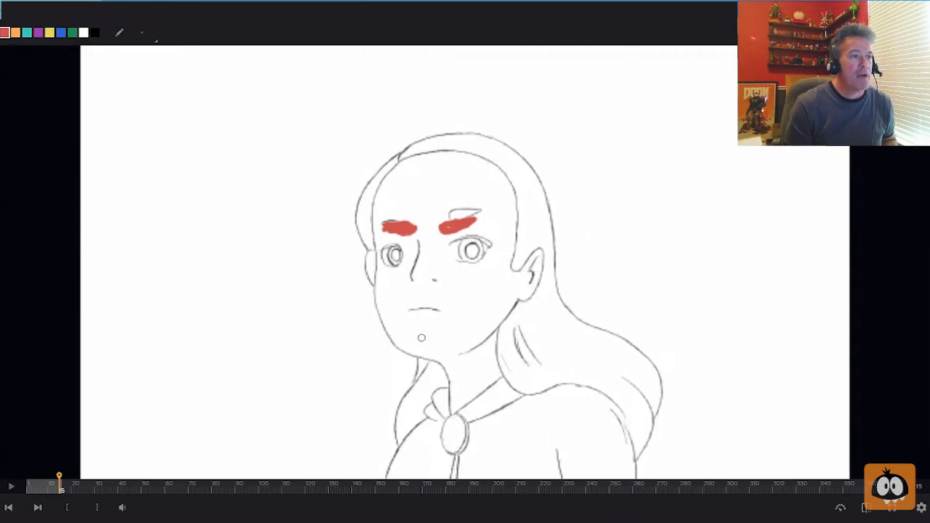
{"action": "left_click_drag", "start_coordinate": [410, 308], "coordinate": [451, 312]}
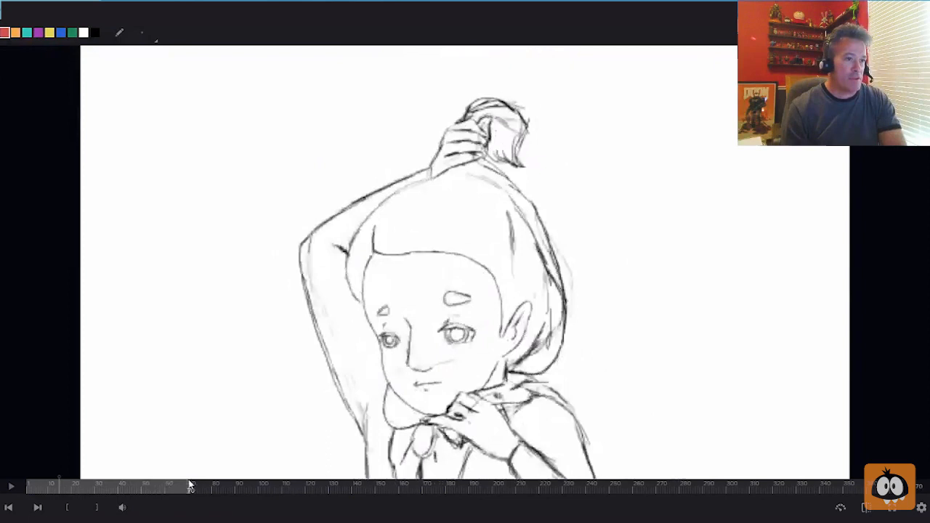
Scrub the timeline forward to the frame with the girl's arm raised to her head.
{"action": "left_click_drag", "start_coordinate": [192, 491], "coordinate": [224, 491]}
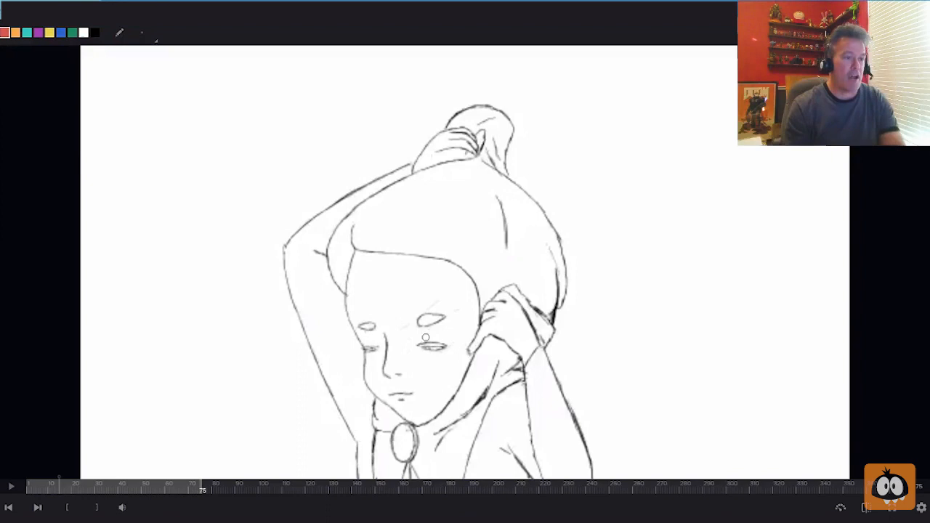
Jump ahead to the later key frame where she grips the horn with both hands.
{"action": "left_click", "coordinate": [371, 331]}
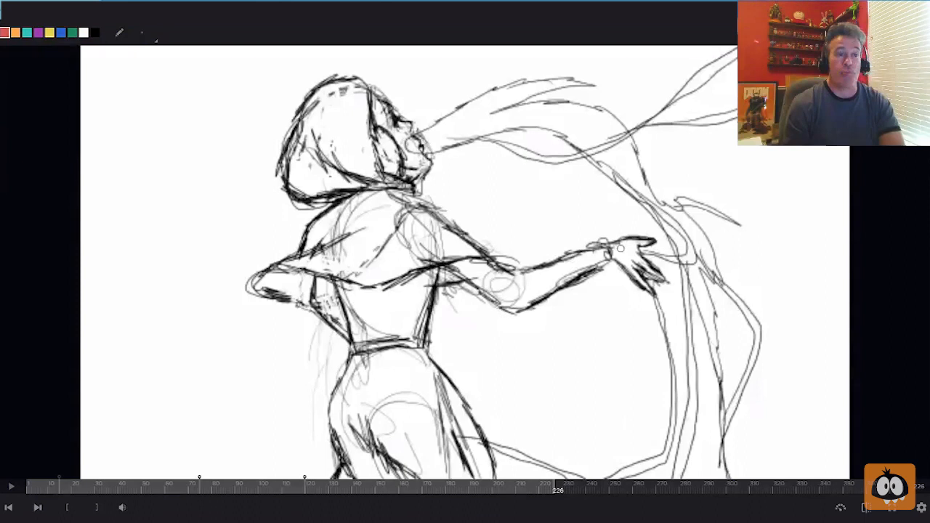
Trace two red lines along the outstretched arm, then advance to the upward-reach frame.
{"action": "left_click_drag", "start_coordinate": [436, 221], "coordinate": [610, 250]}
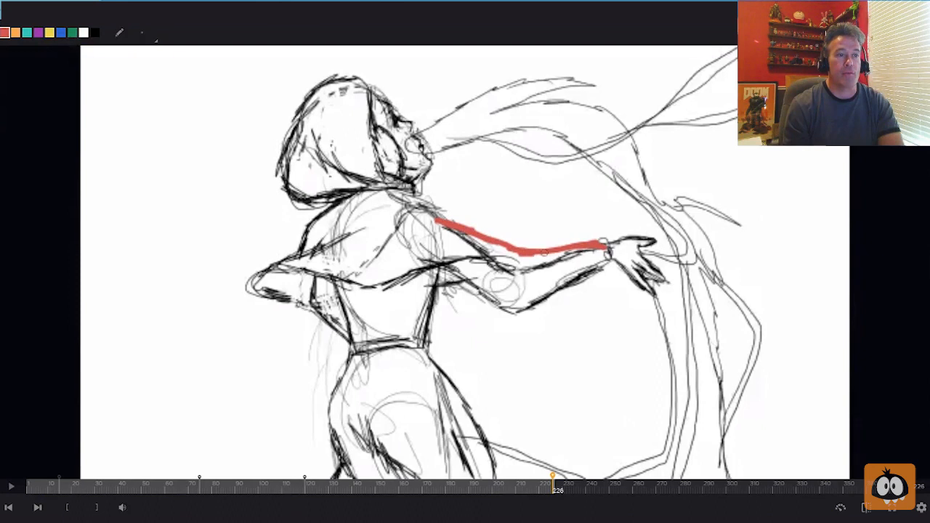
{"action": "left_click_drag", "start_coordinate": [436, 254], "coordinate": [603, 261]}
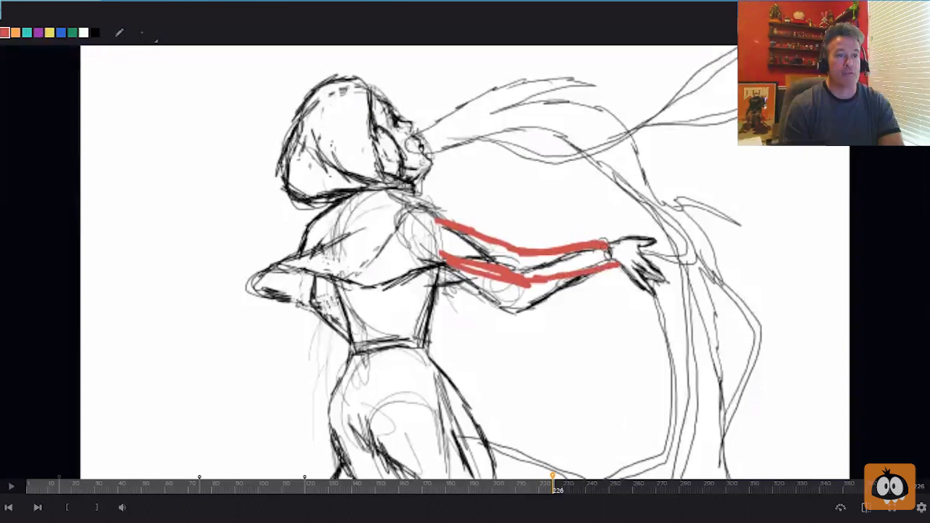
{"action": "left_click_drag", "start_coordinate": [610, 254], "coordinate": [628, 306]}
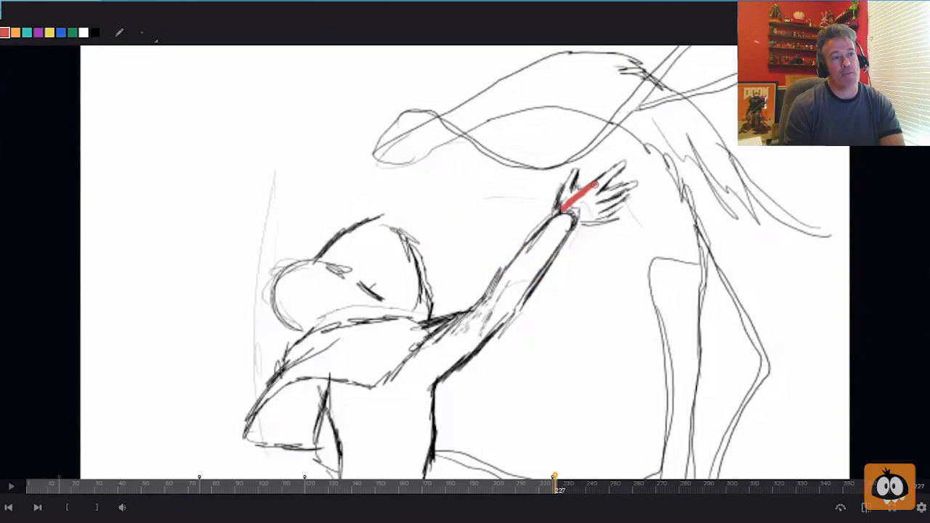
Advance to the frame with the hand reaching over the curled body.
{"action": "left_click_drag", "start_coordinate": [574, 181], "coordinate": [603, 233]}
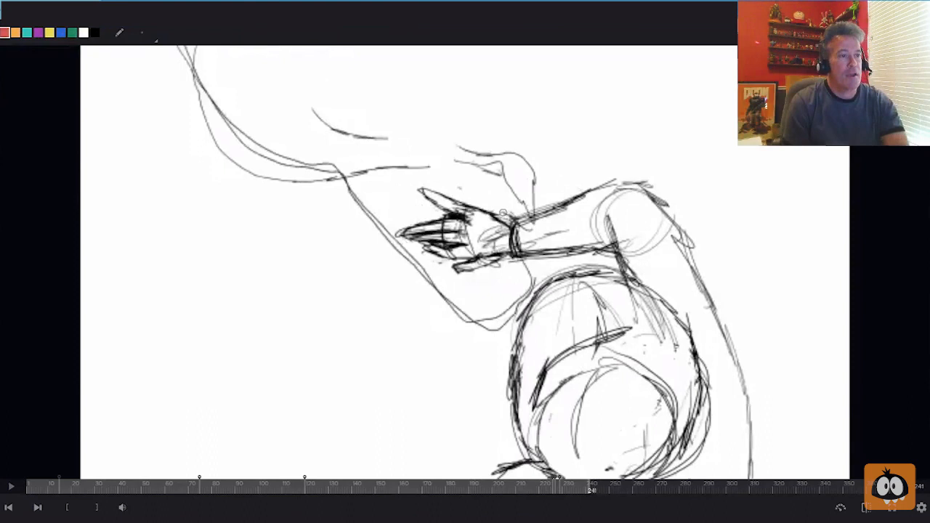
On the large-circle frame, trace the hand and forearm in red.
{"action": "left_click_drag", "start_coordinate": [457, 303], "coordinate": [509, 269]}
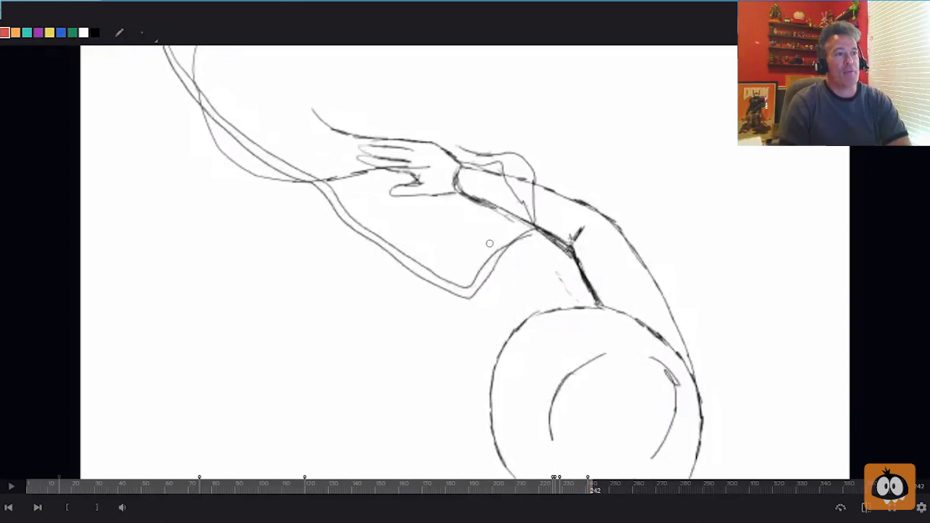
{"action": "left_click_drag", "start_coordinate": [364, 163], "coordinate": [465, 160]}
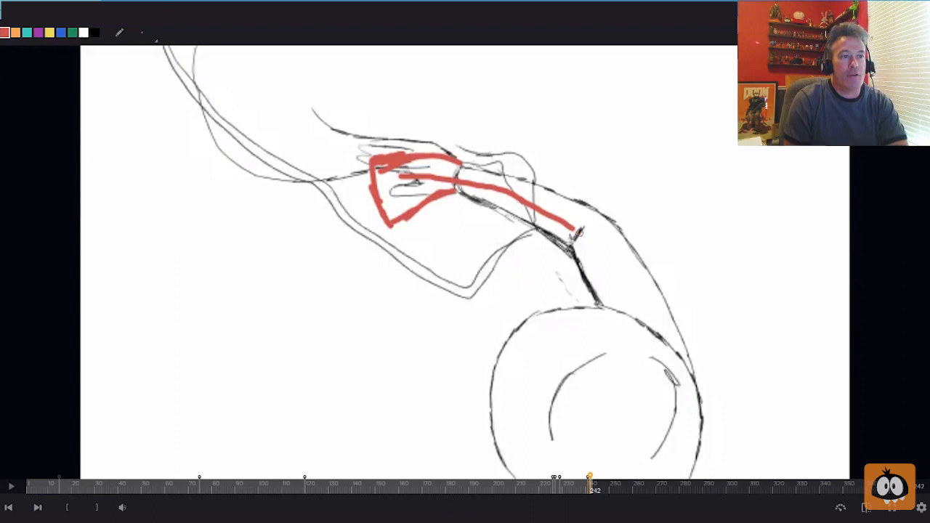
Advance to the frame with the long horn held across the hands.
{"action": "left_click_drag", "start_coordinate": [574, 232], "coordinate": [651, 331]}
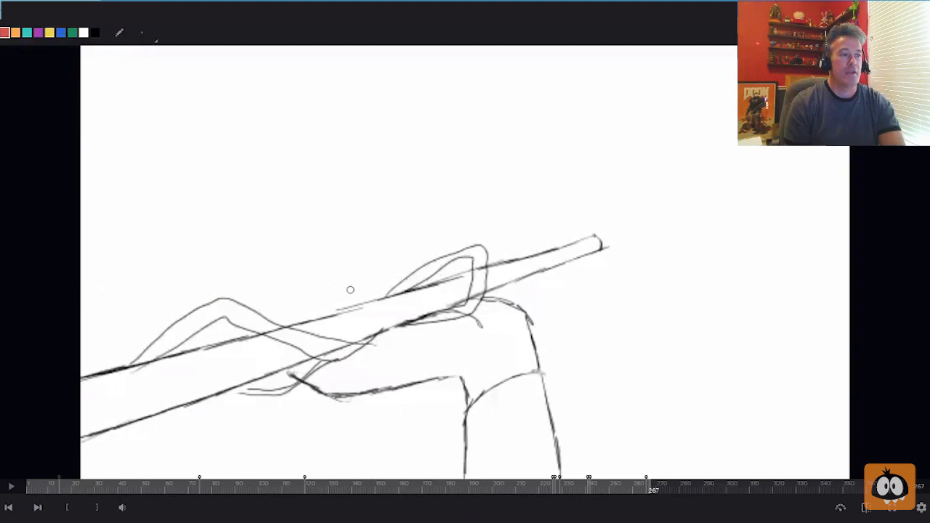
Sketch red finger shapes wrapped around the top of the horn.
{"action": "left_click_drag", "start_coordinate": [288, 186], "coordinate": [436, 283]}
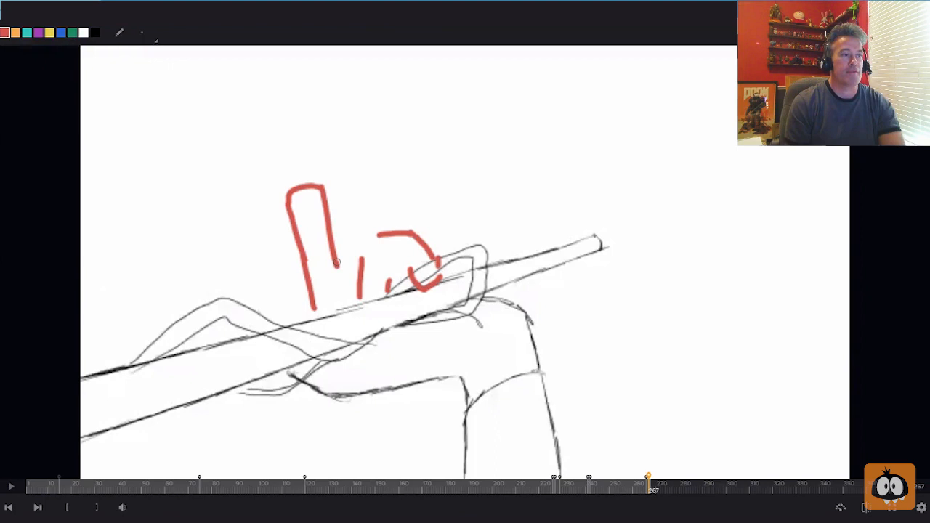